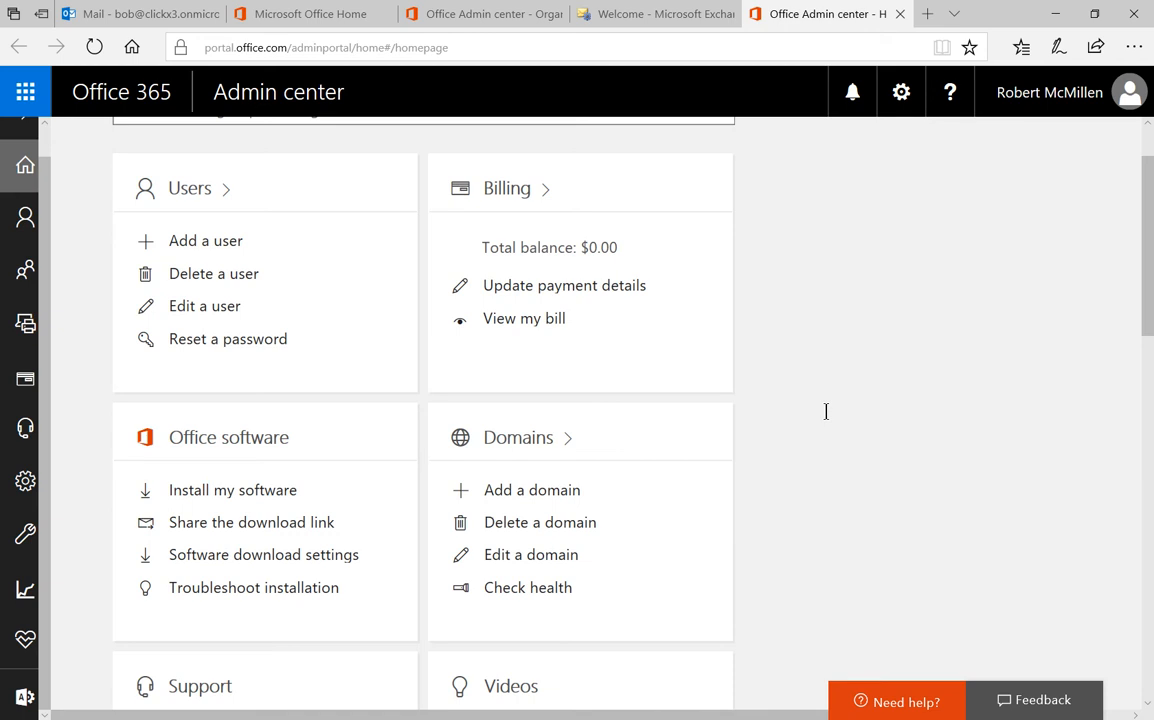
mouse_move(830, 420)
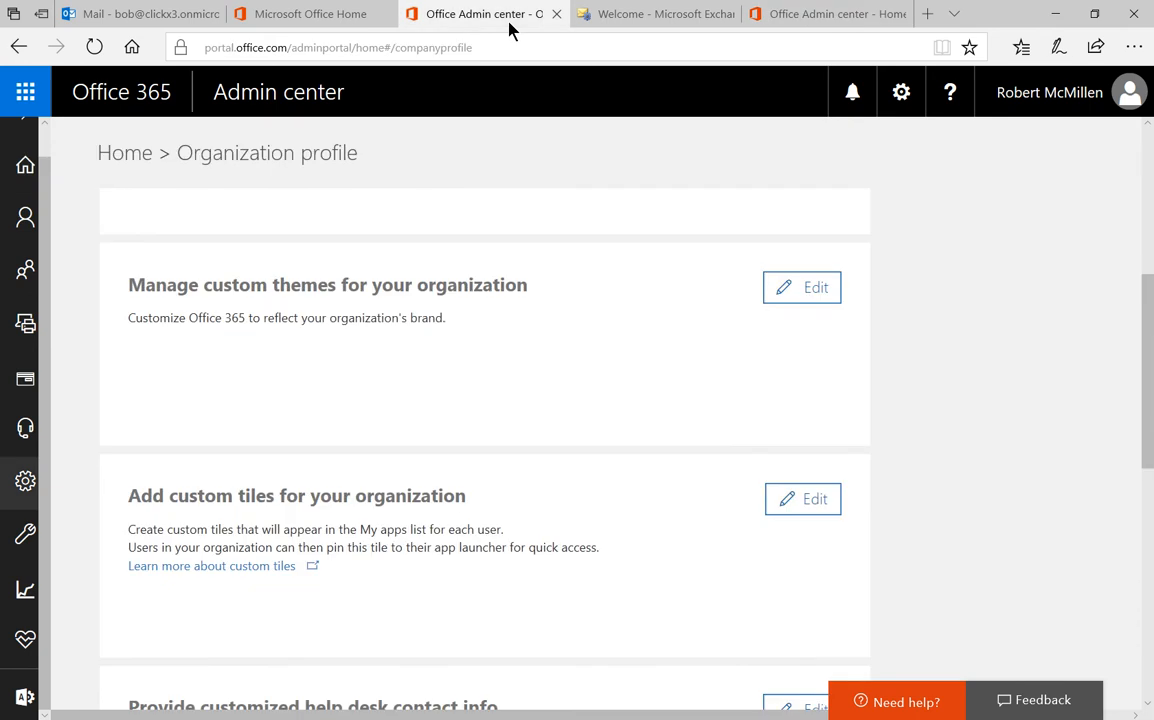
mouse_move(498, 106)
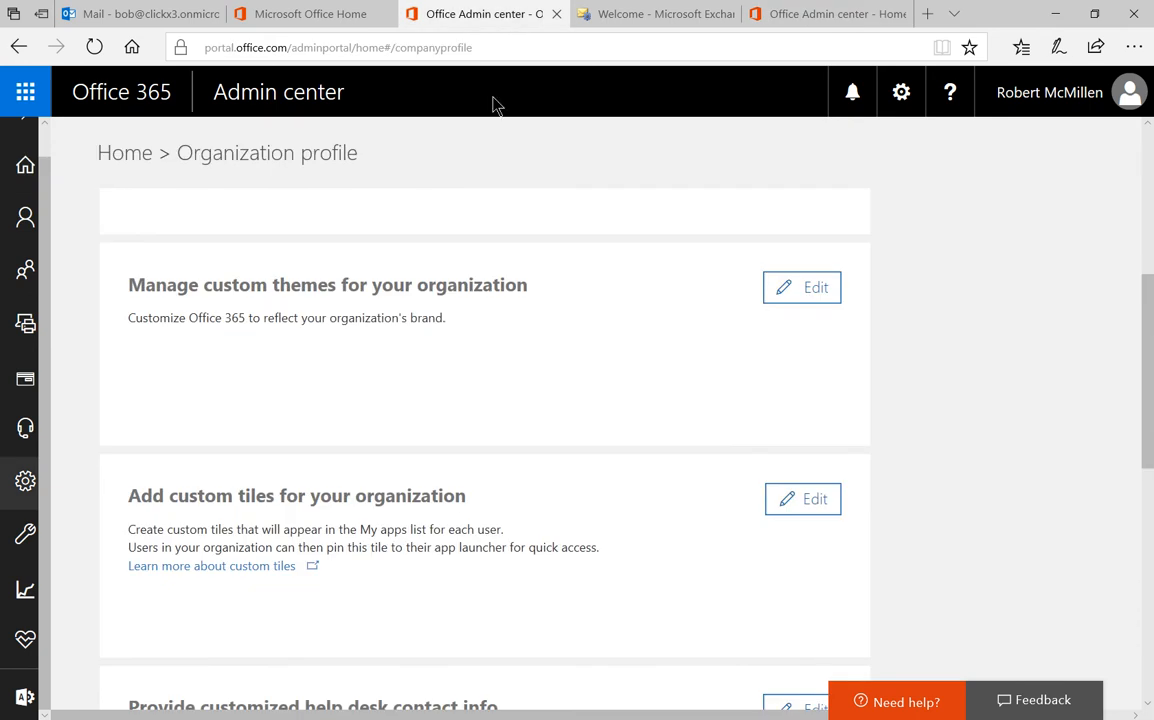
- Open Organization profile and begin editing the custom theme under Manage custom themes
click(25, 428)
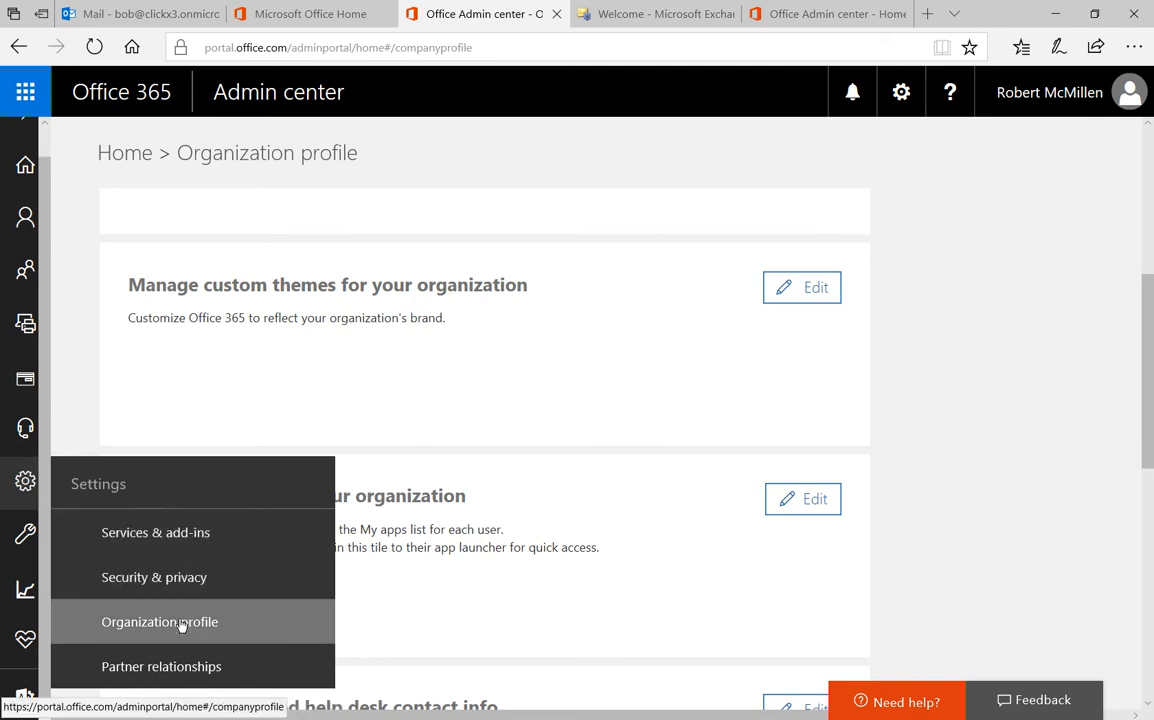
mouse_move(160, 621)
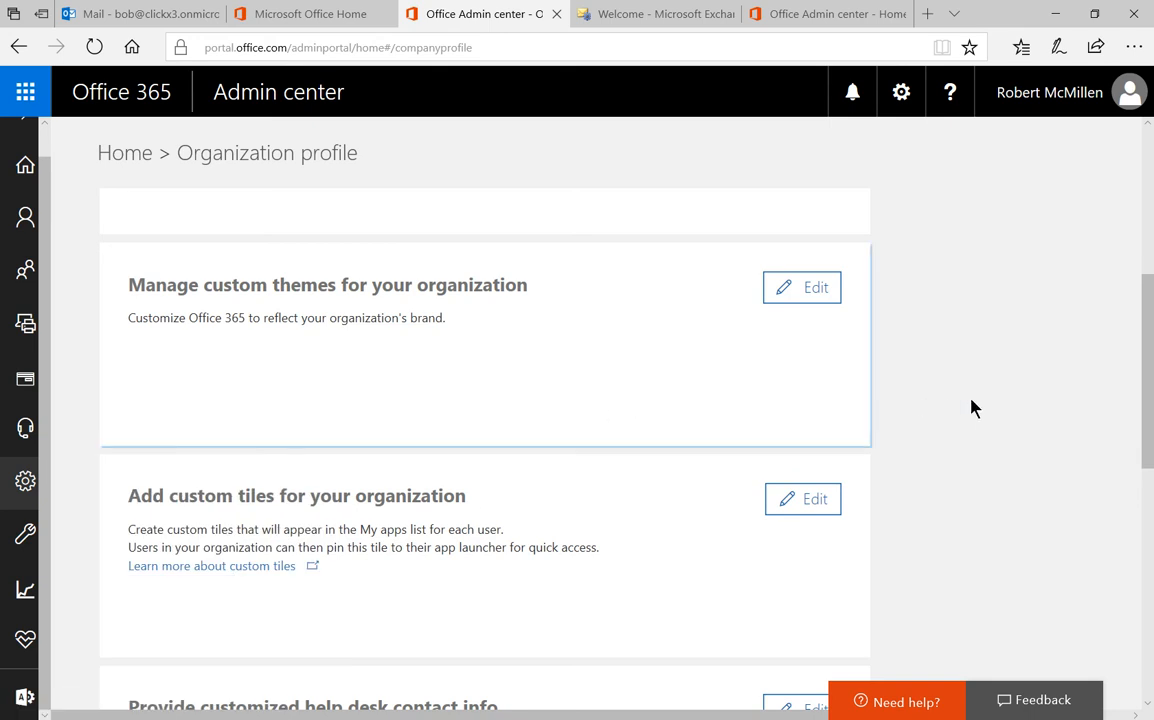
mouse_move(802, 287)
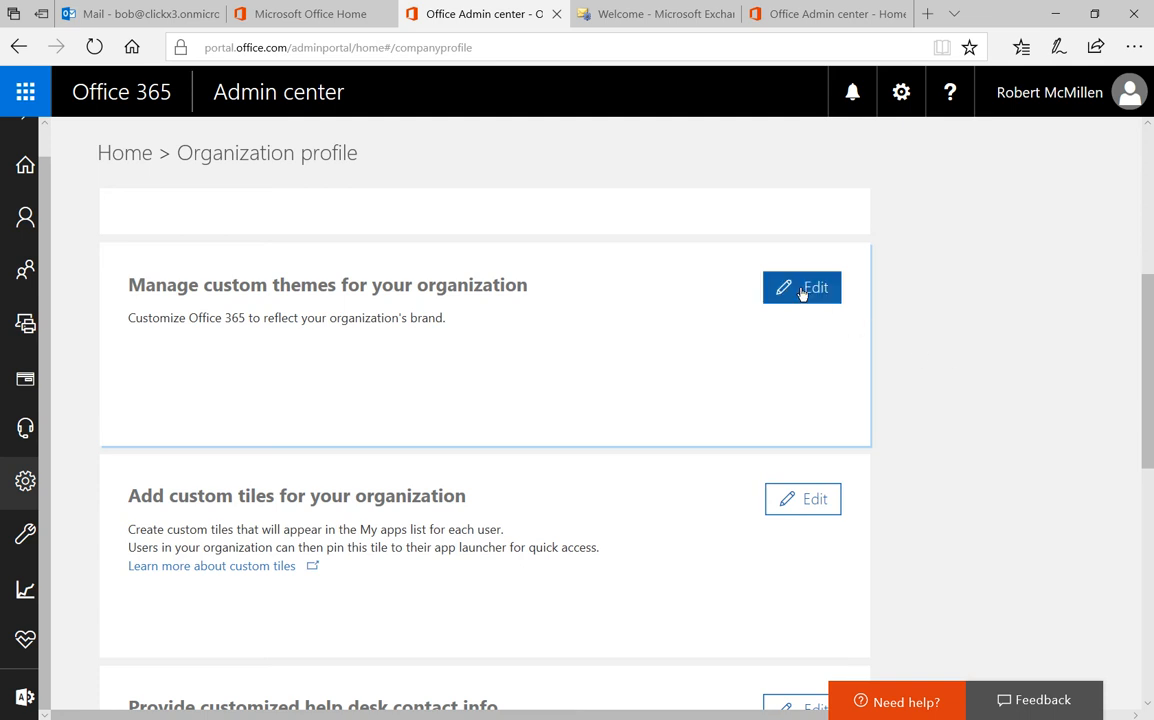
click(802, 288)
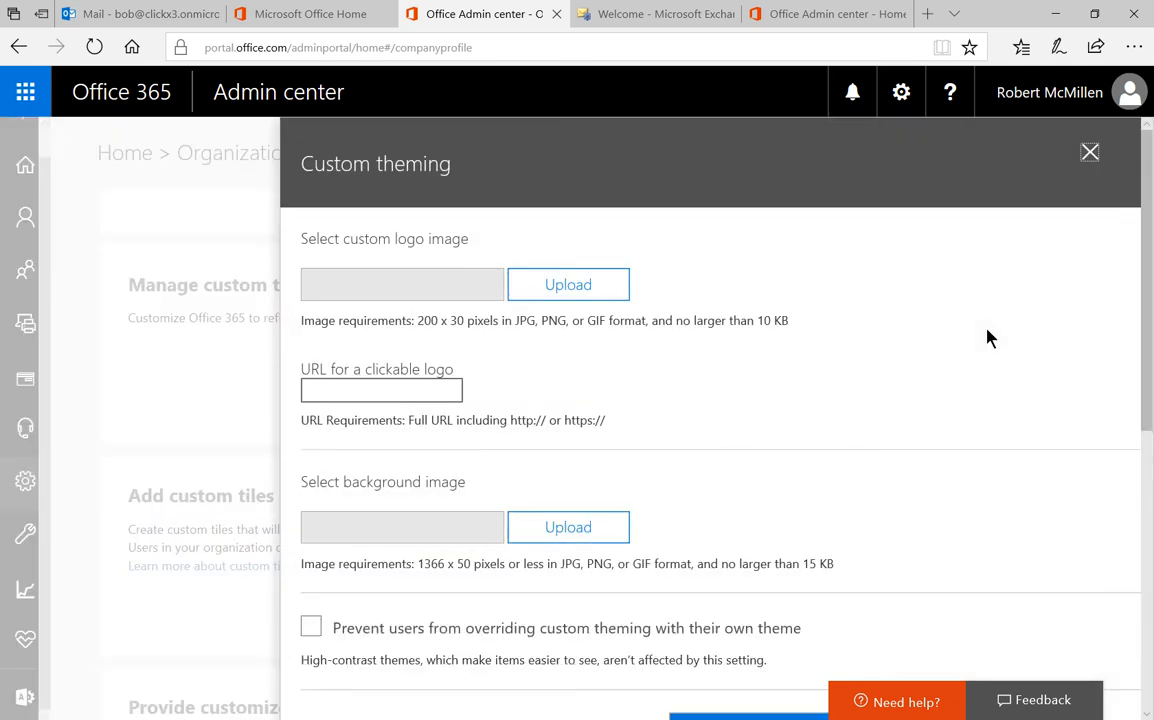
mouse_move(850, 417)
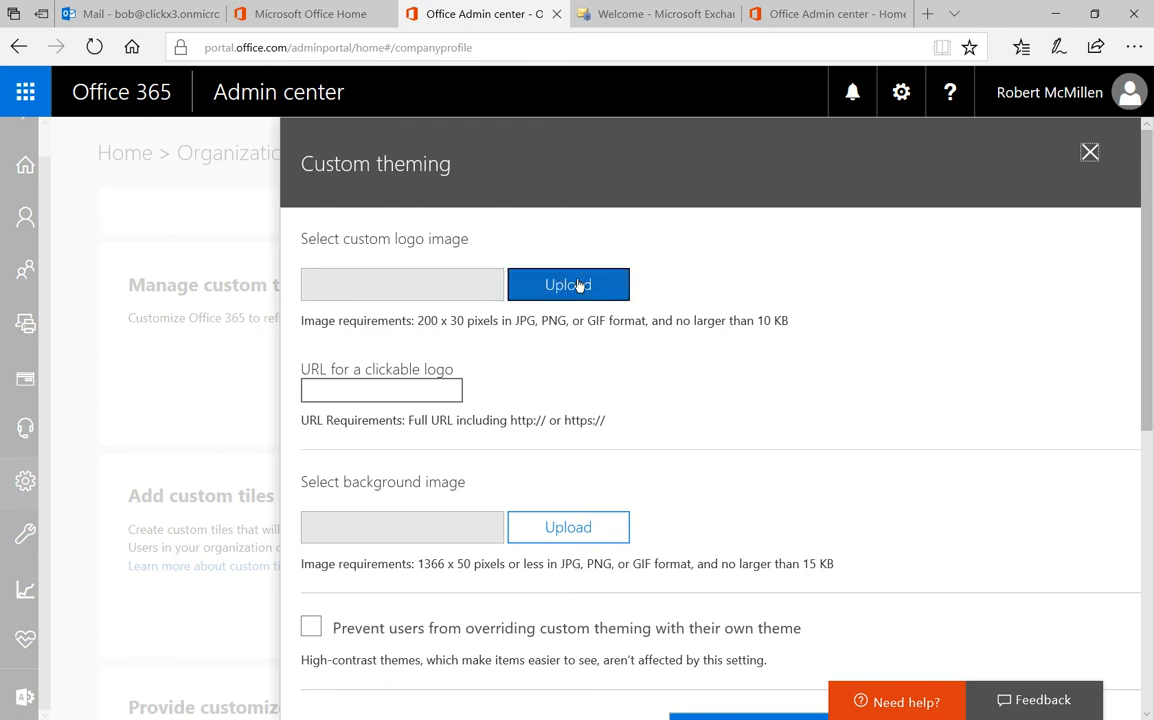
- Upload Tech Publishing.png from the Desktop as the custom theme logo
click(568, 284)
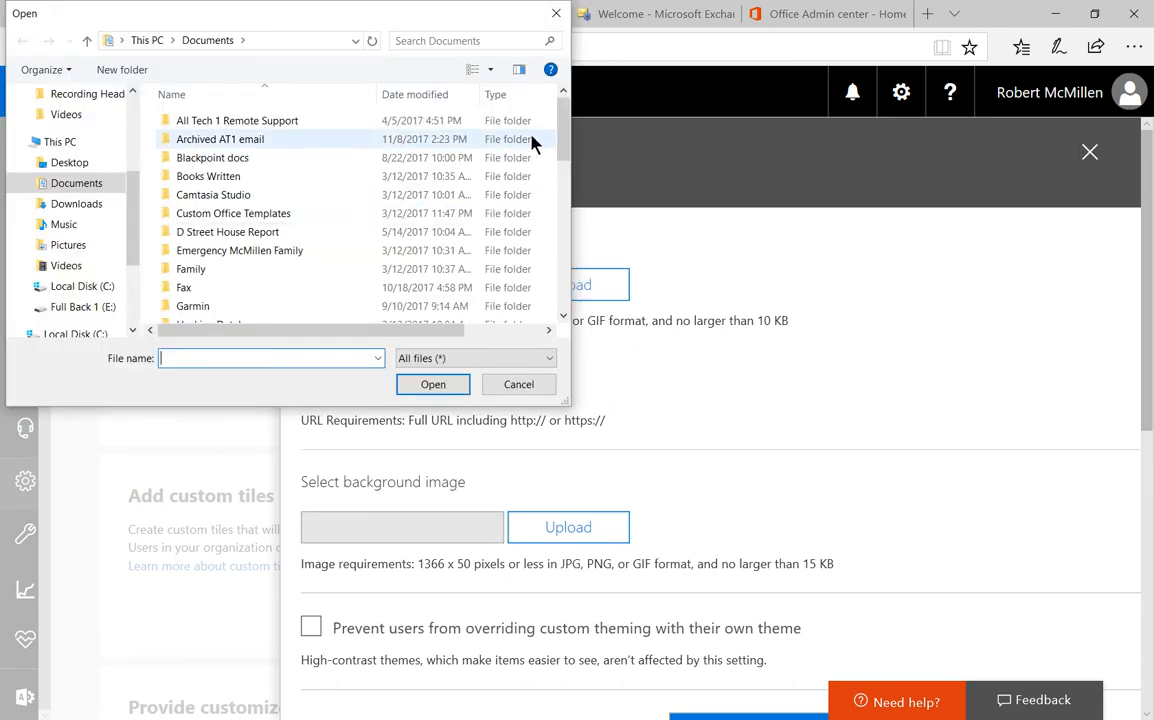
click(68, 162)
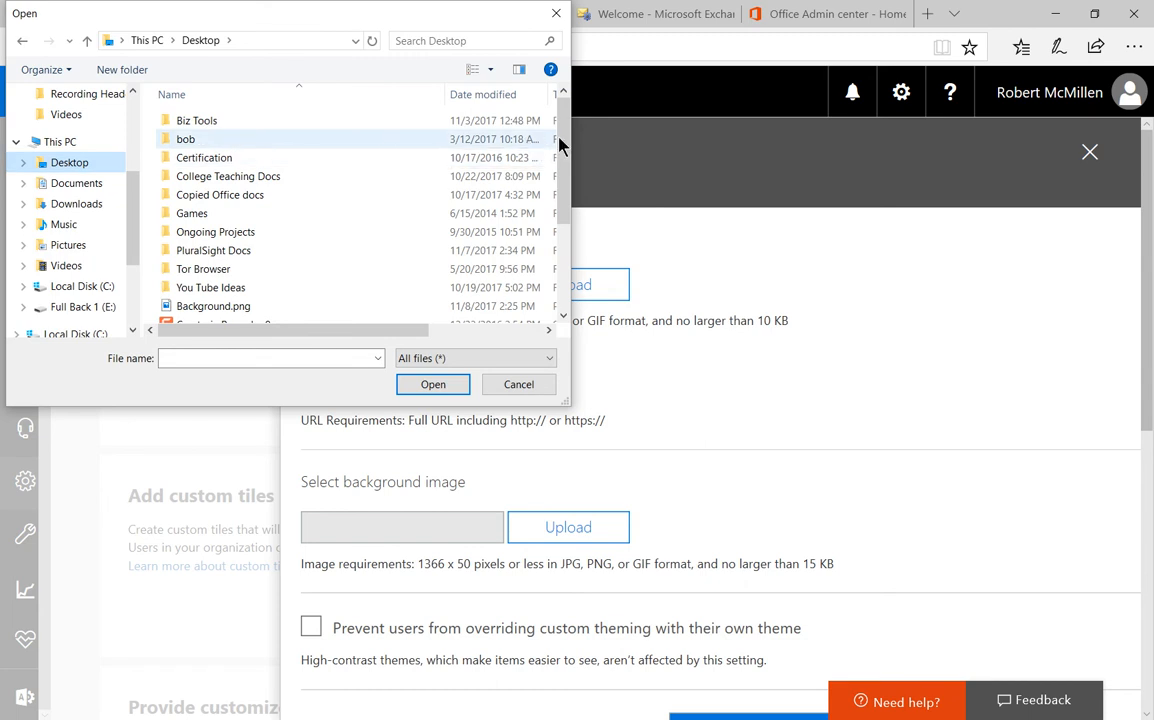
scroll(down, 3)
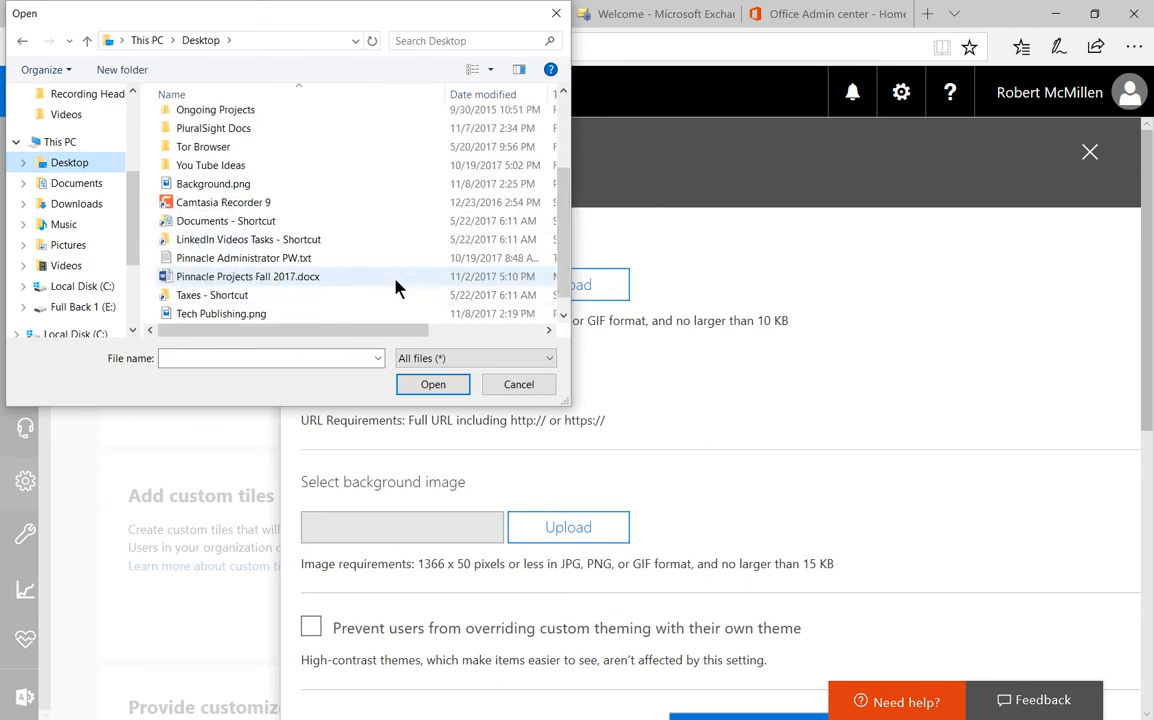
scroll(down, 3)
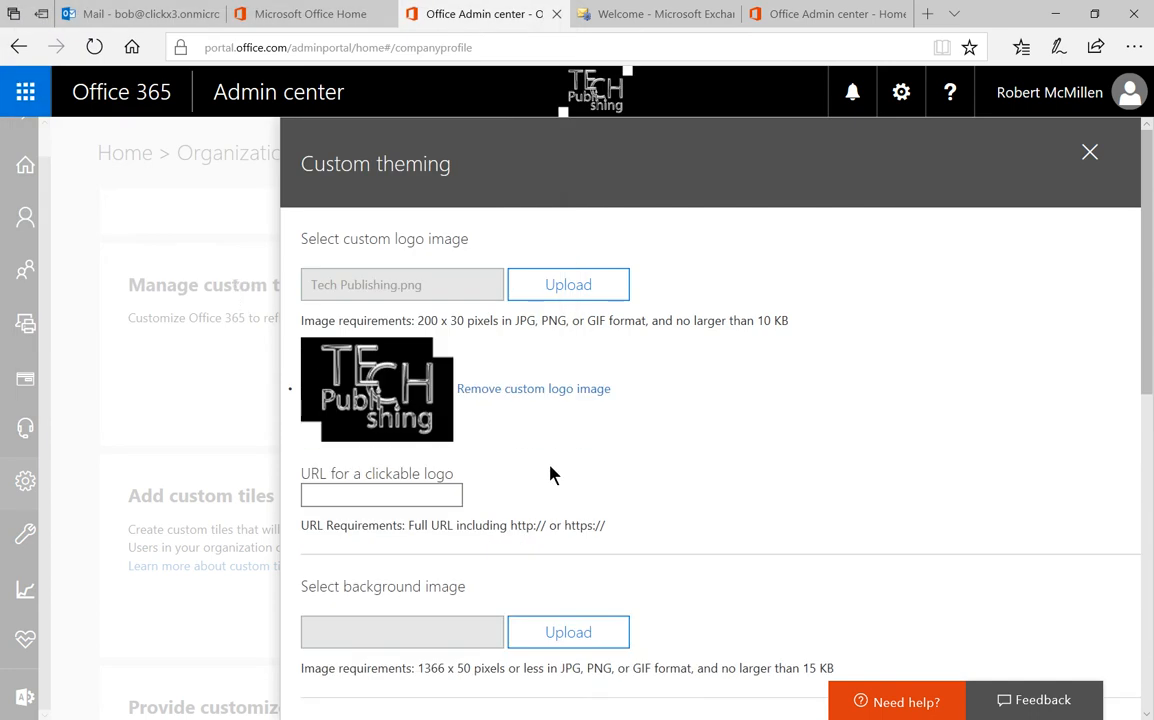
scroll(down, 3)
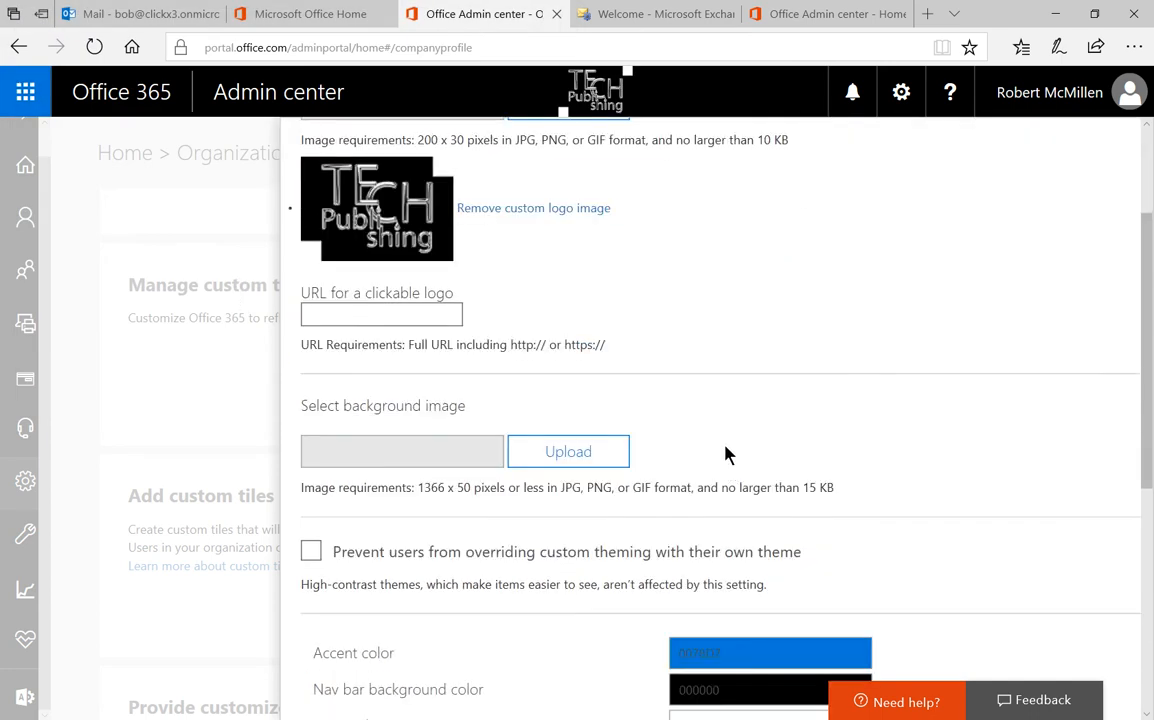
mouse_move(724, 483)
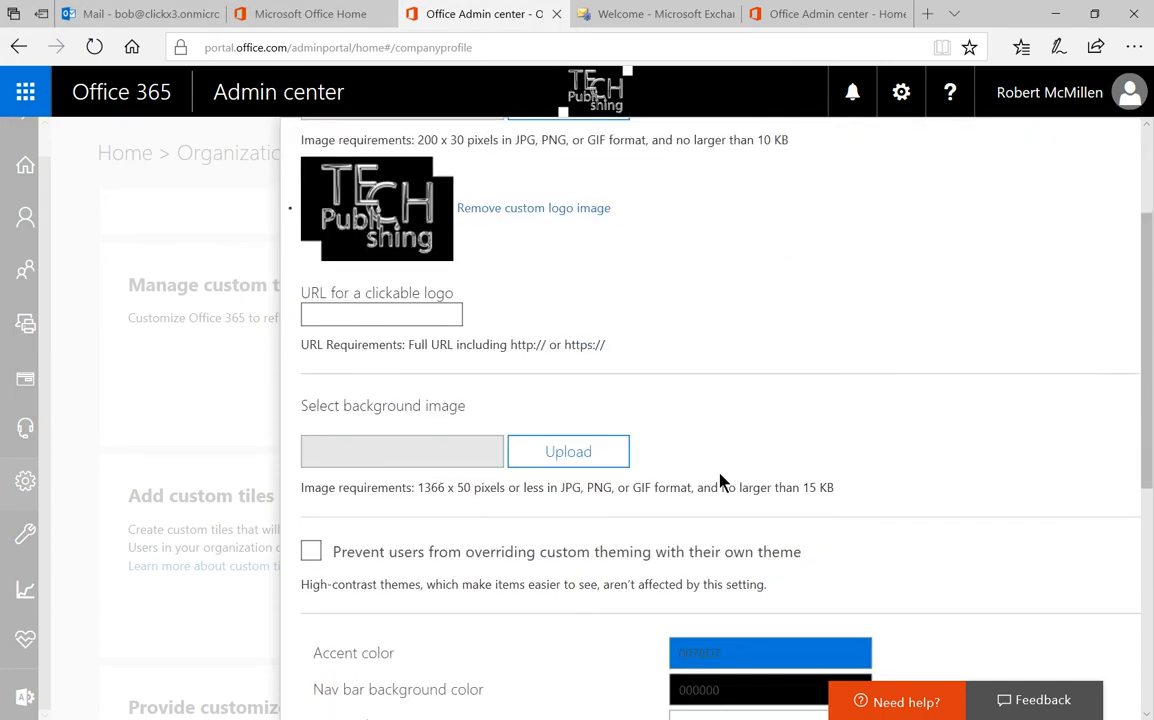
- Upload Background.png as the top navigation bar background image
click(568, 451)
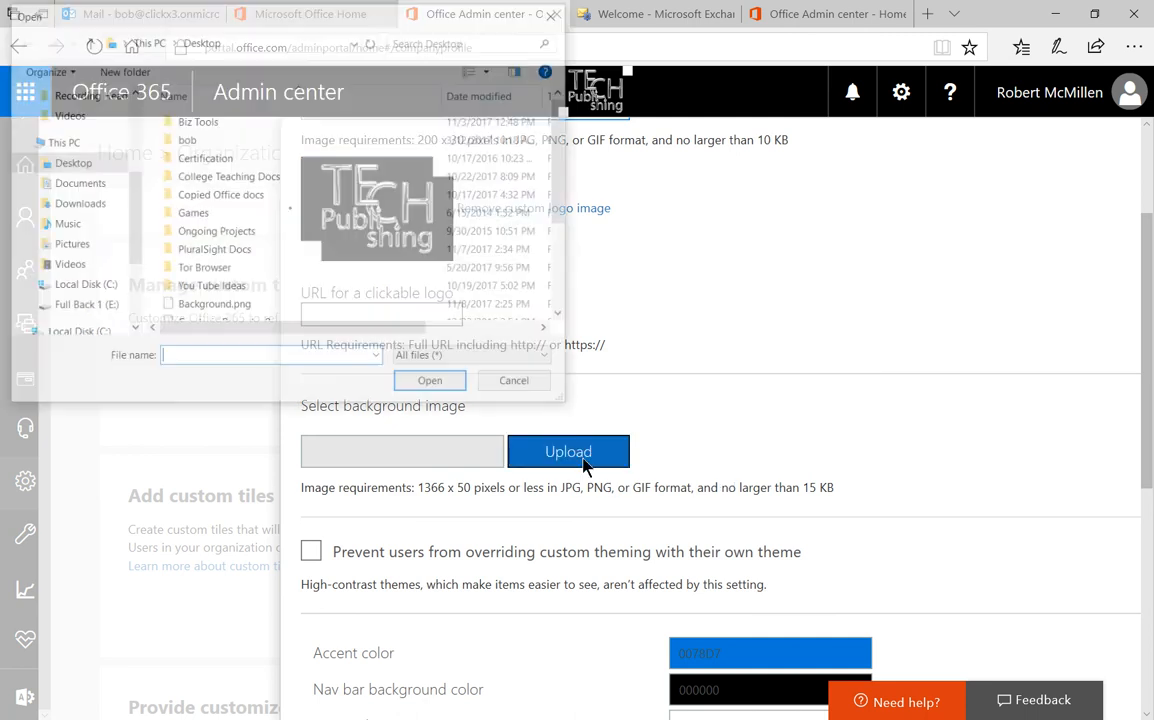
click(213, 258)
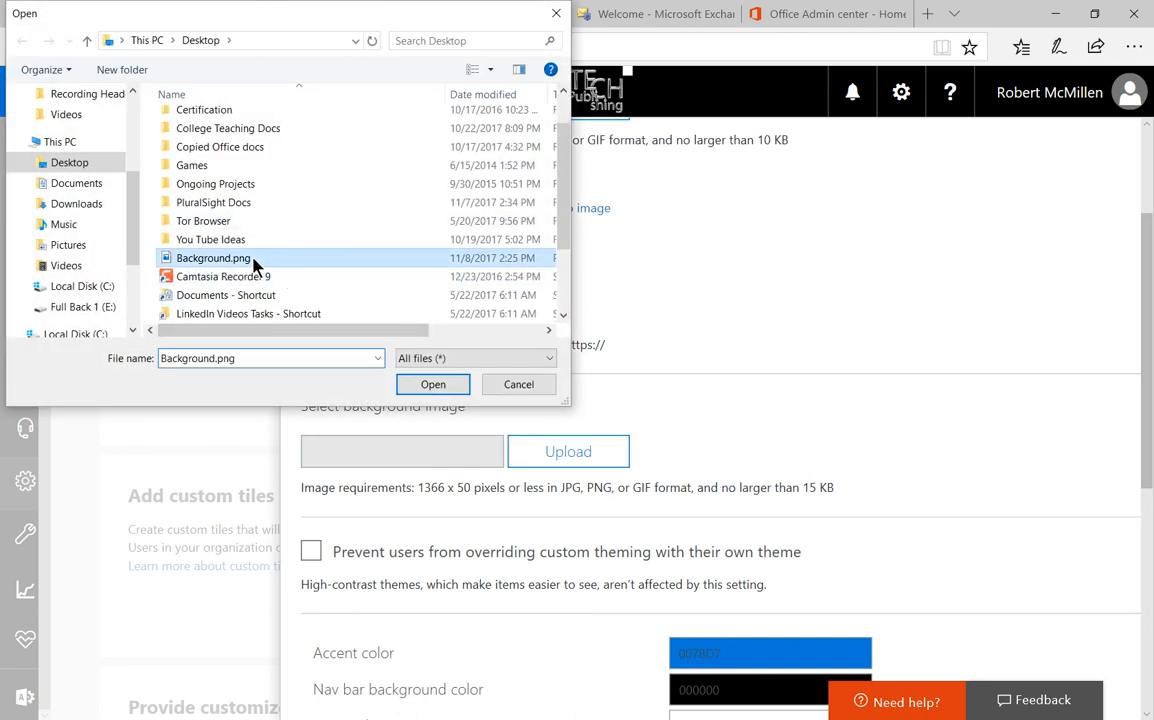
click(432, 384)
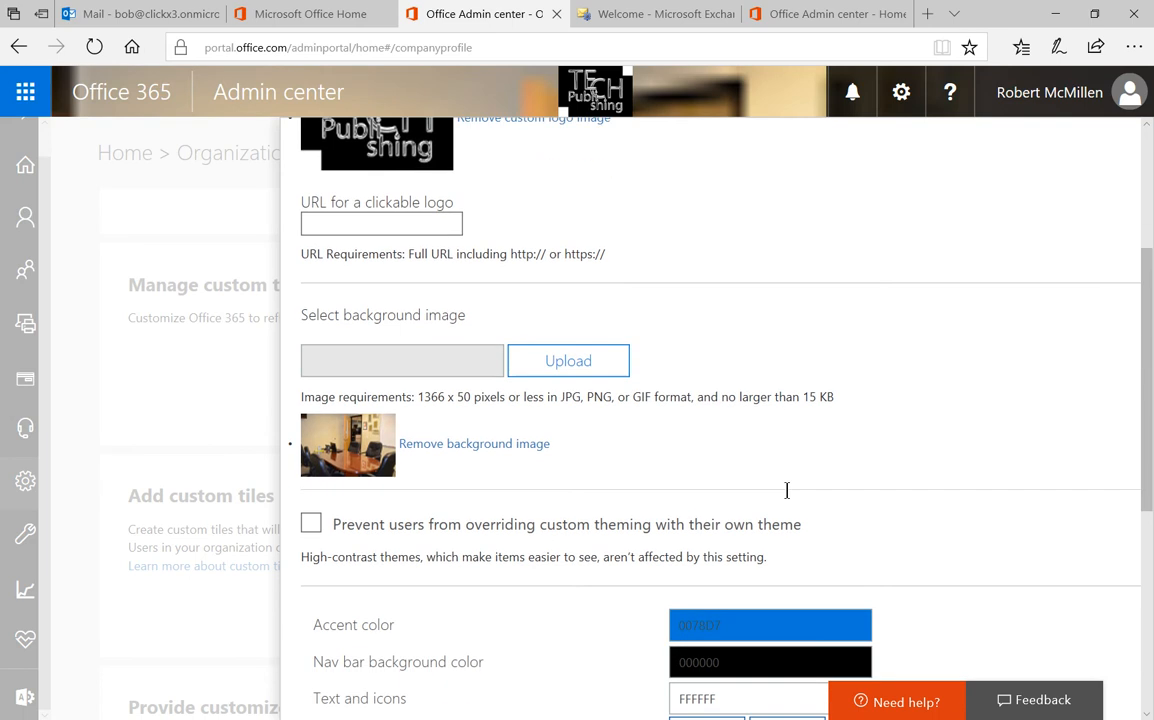
scroll(down, 3)
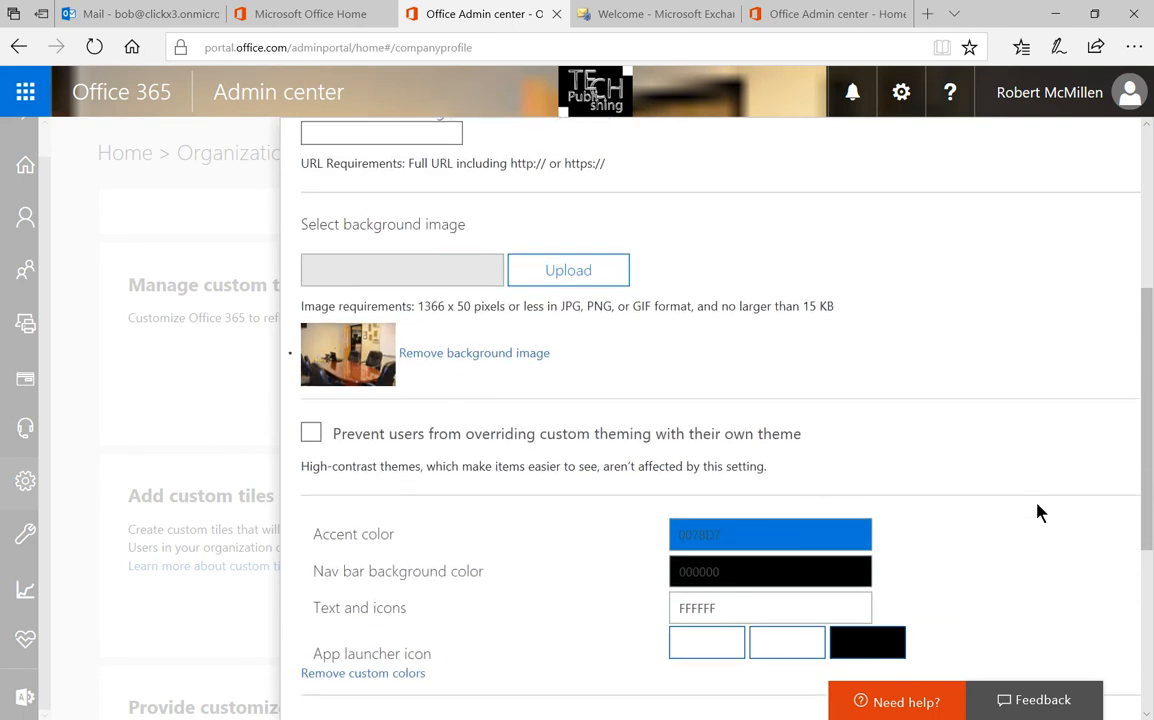
mouse_move(740, 505)
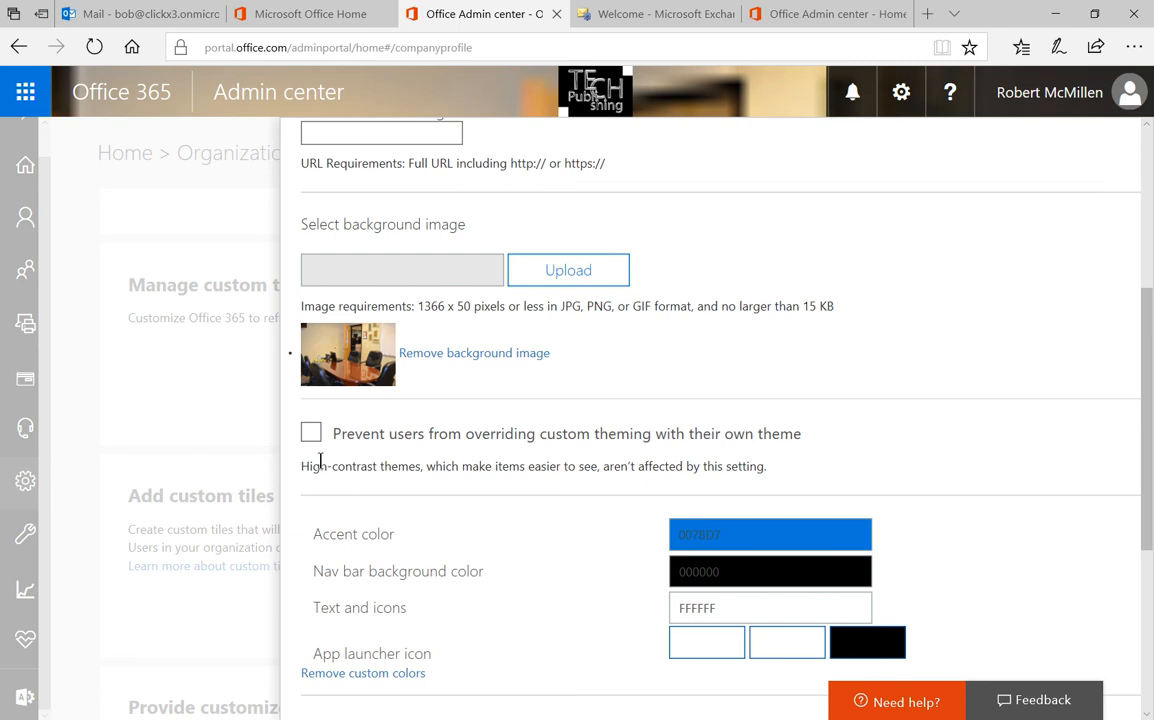
mouse_move(317, 440)
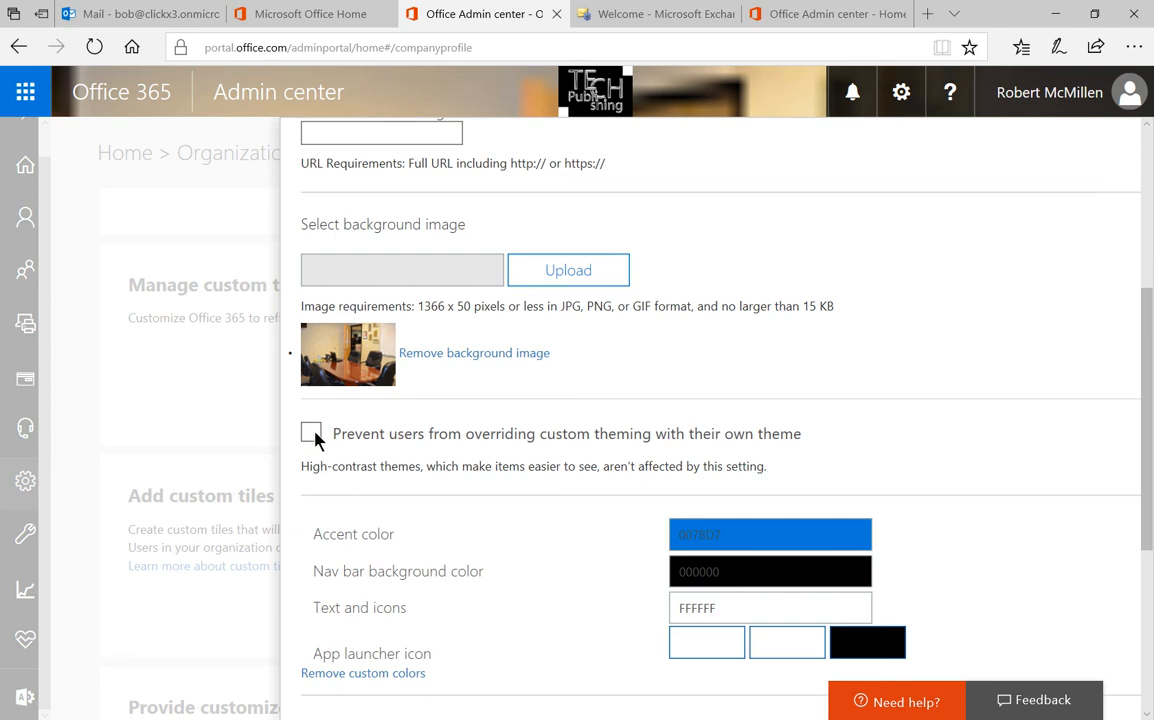
- Tick 'Prevent users from overriding custom theming with their own theme', leaving colors unchanged
click(311, 433)
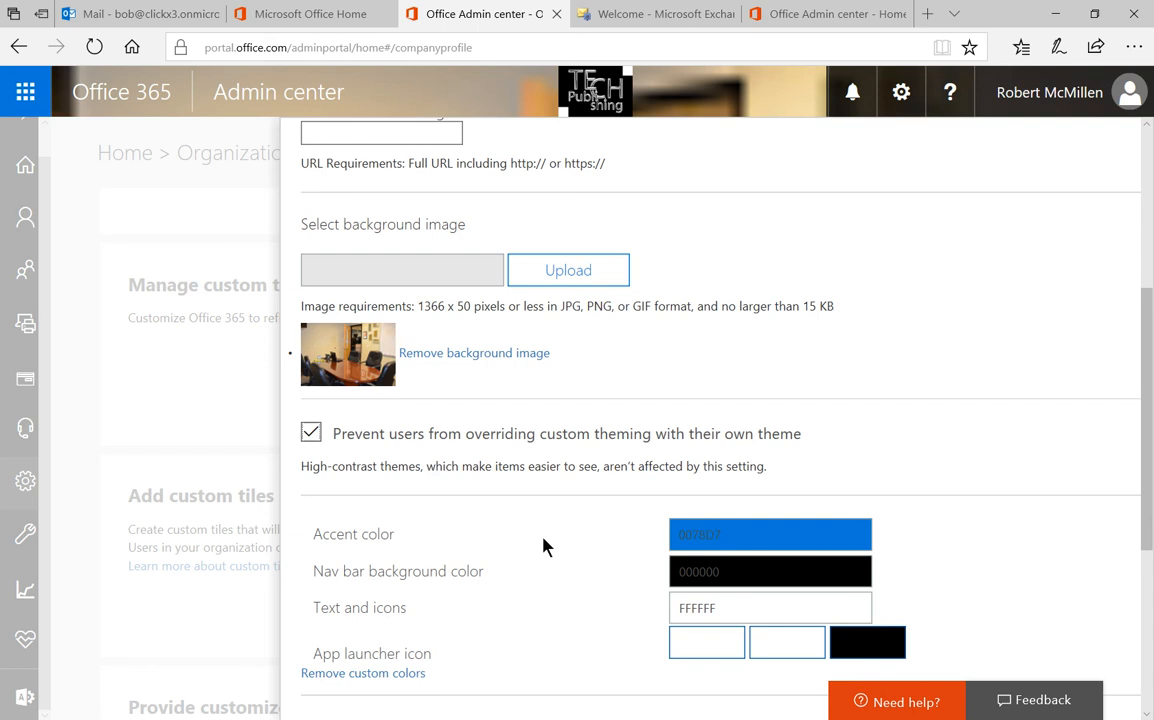
mouse_move(557, 545)
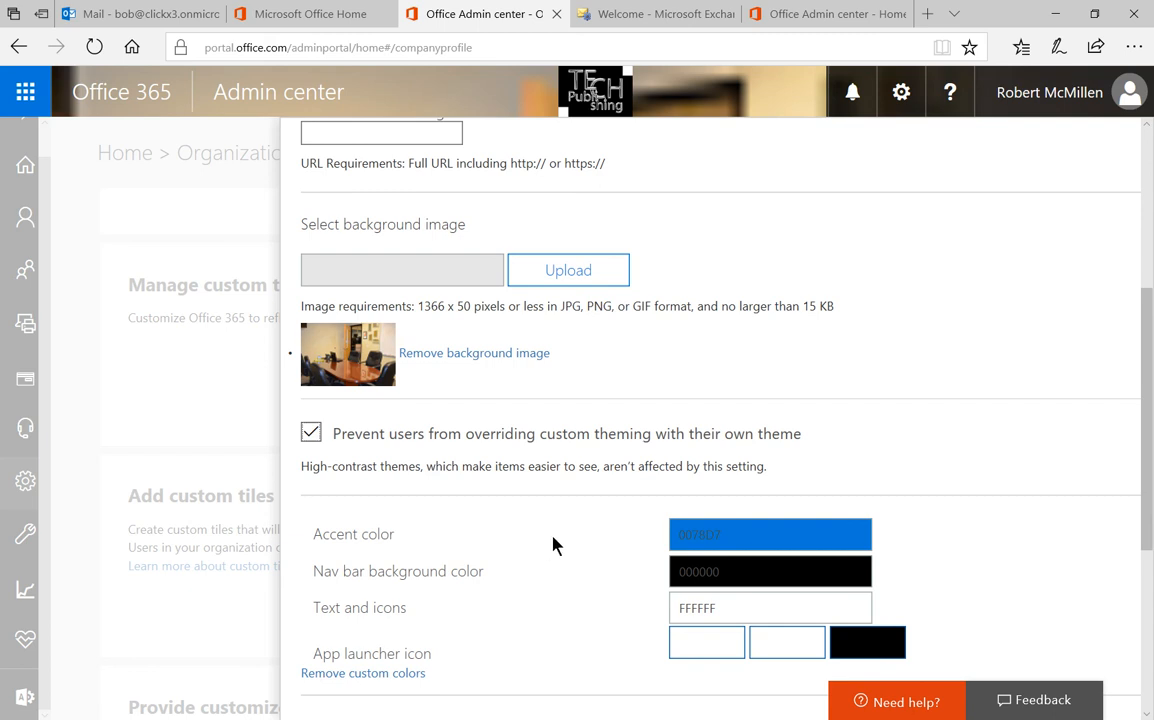
click(770, 534)
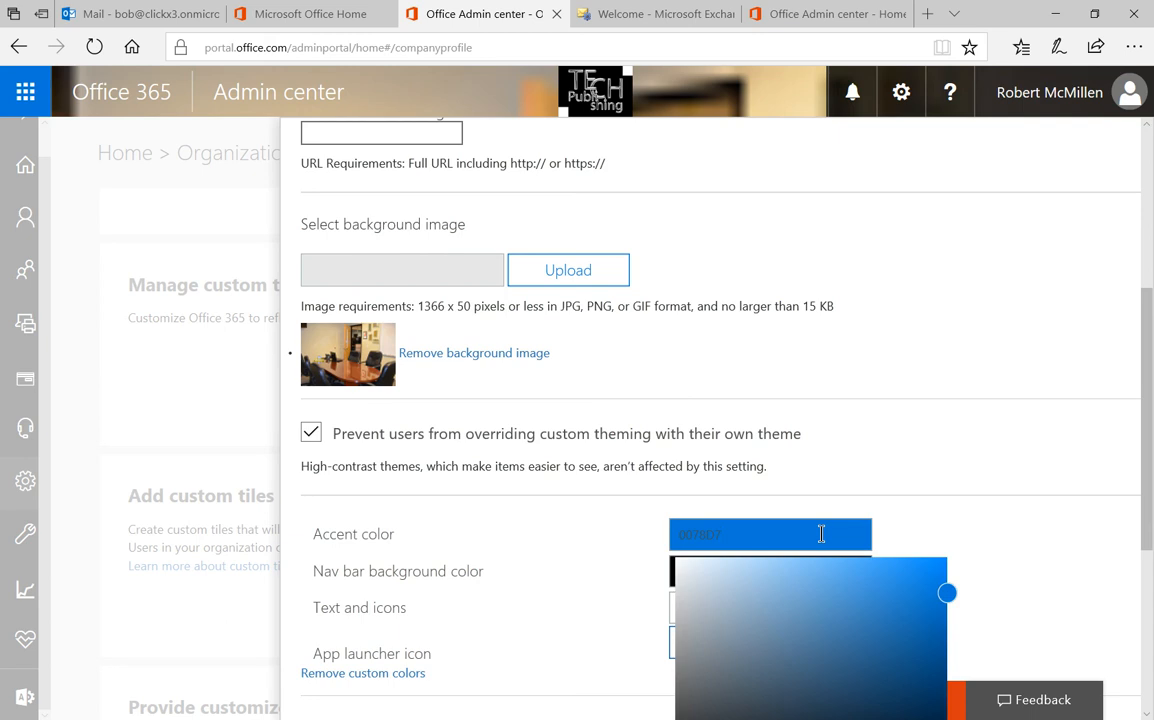
mouse_move(1019, 558)
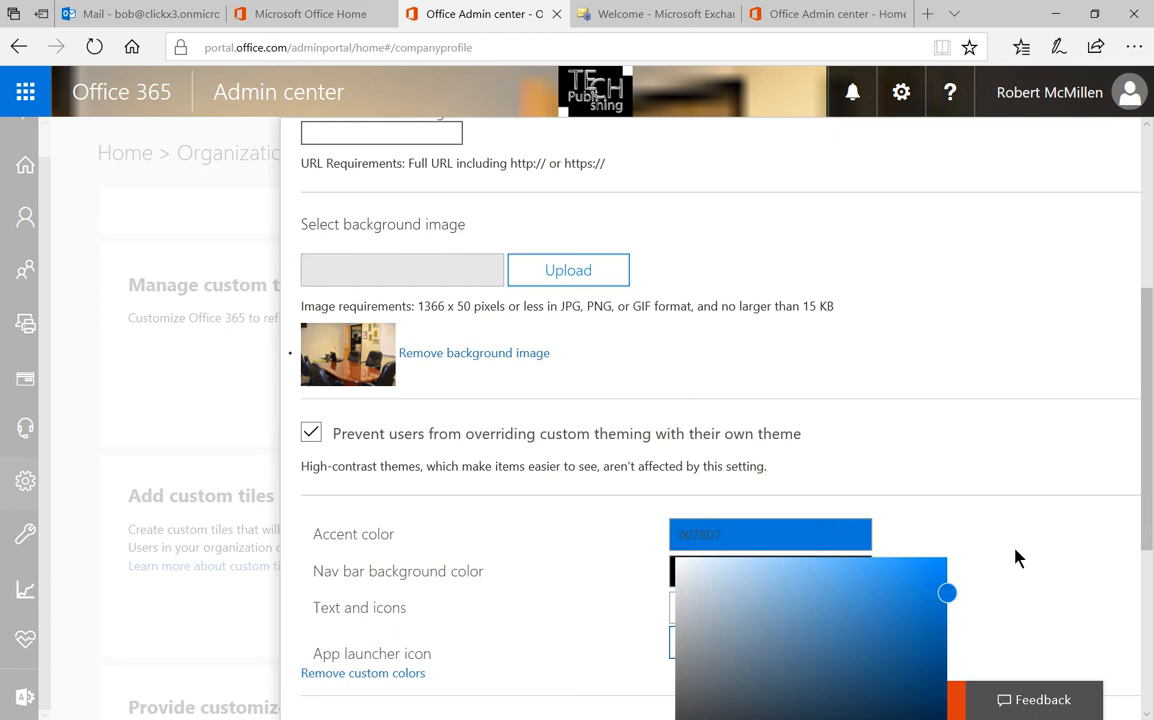
scroll(down, 3)
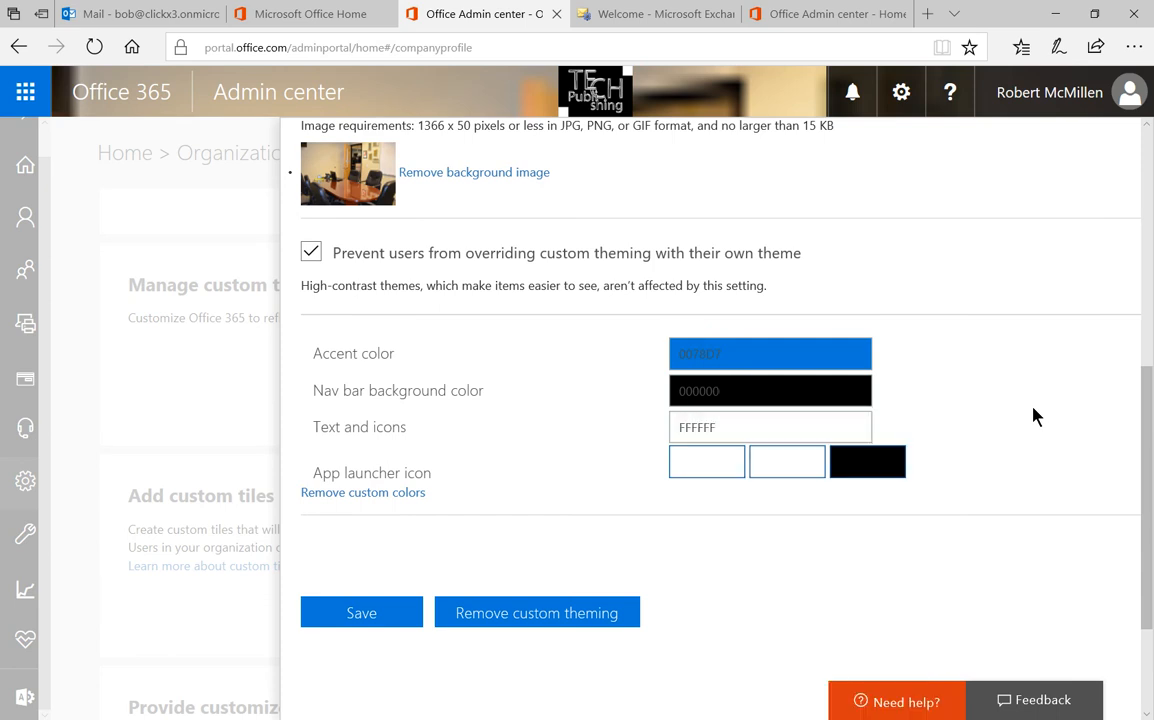
mouse_move(958, 537)
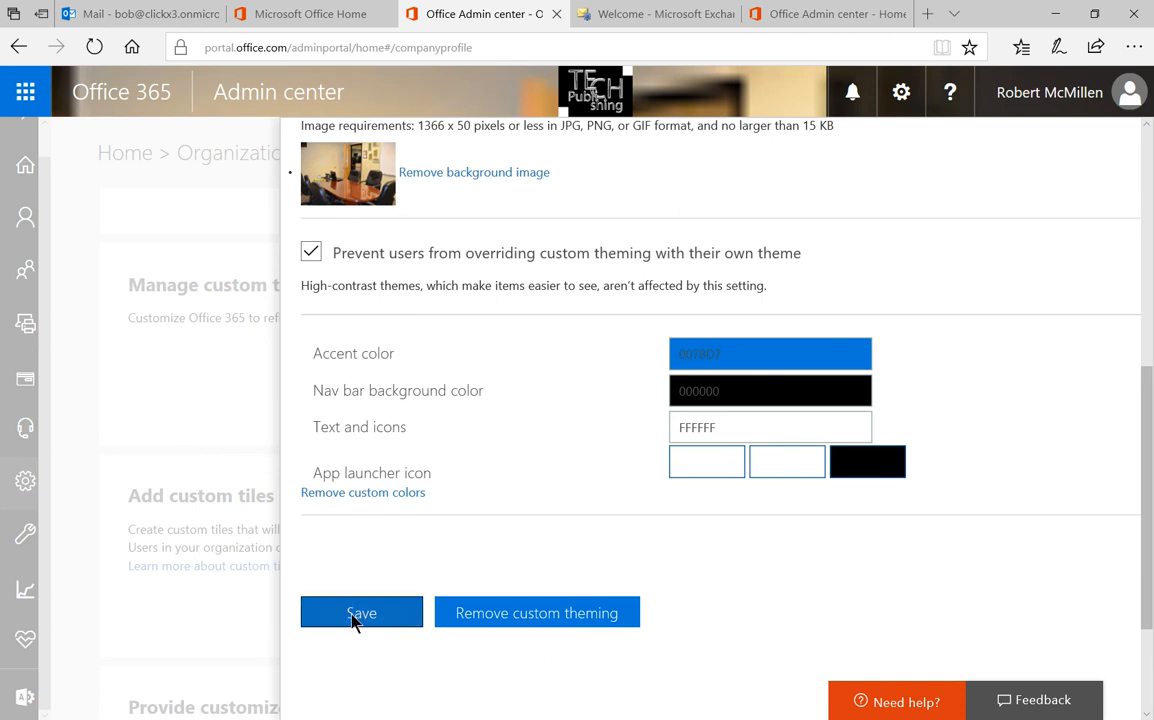
- Save the custom theme settings and close the confirmation panel
click(361, 613)
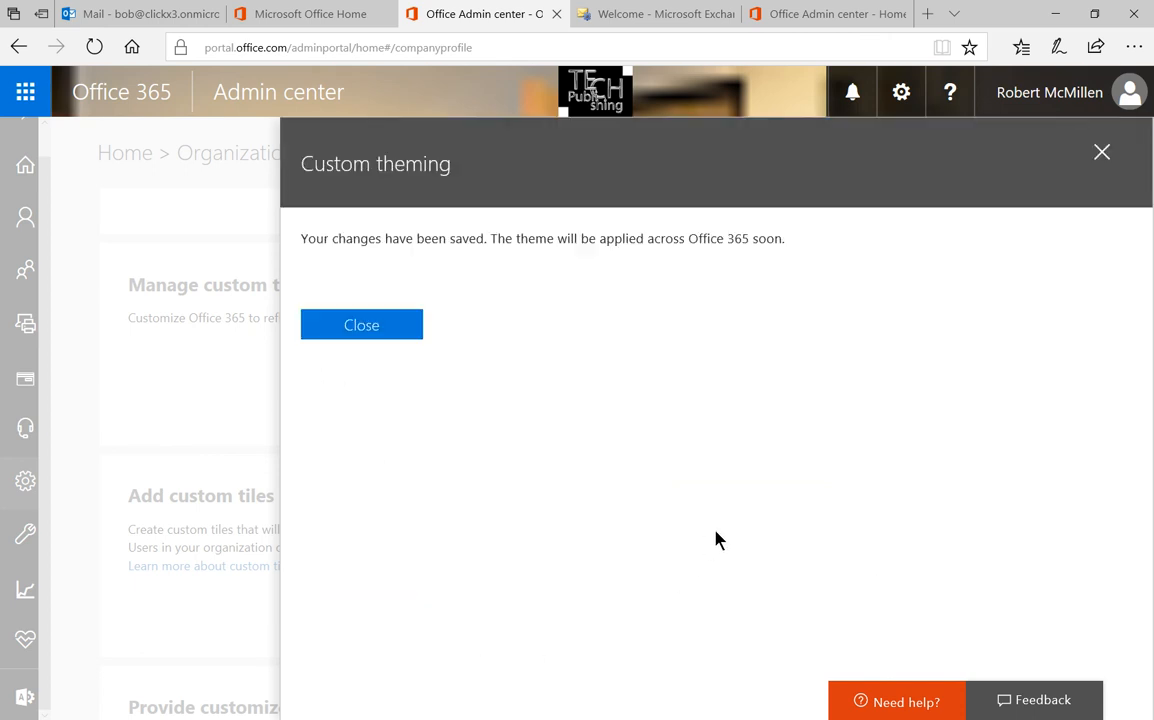
mouse_move(361, 325)
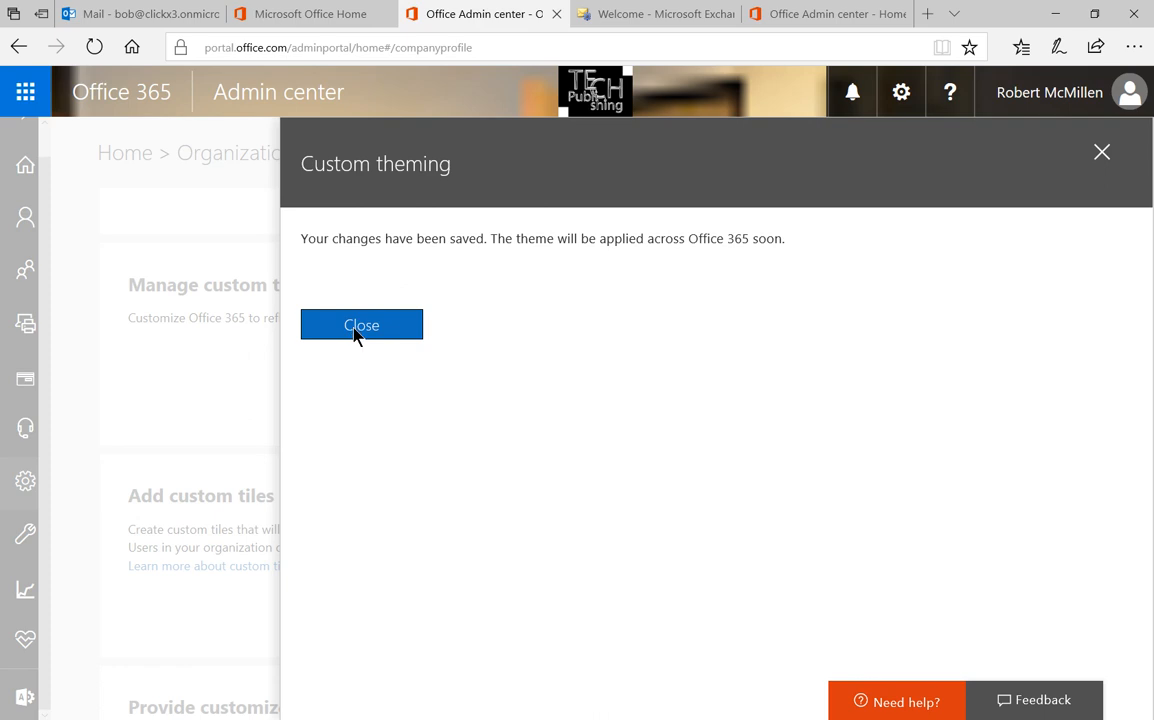
click(361, 324)
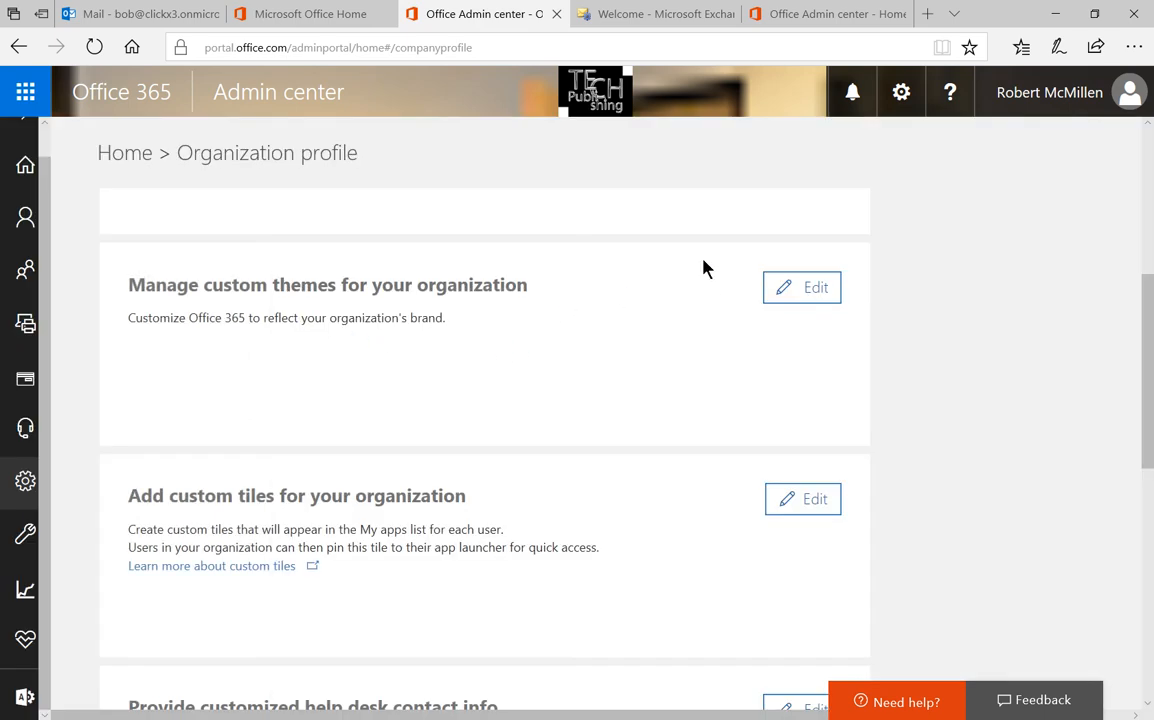
mouse_move(476, 116)
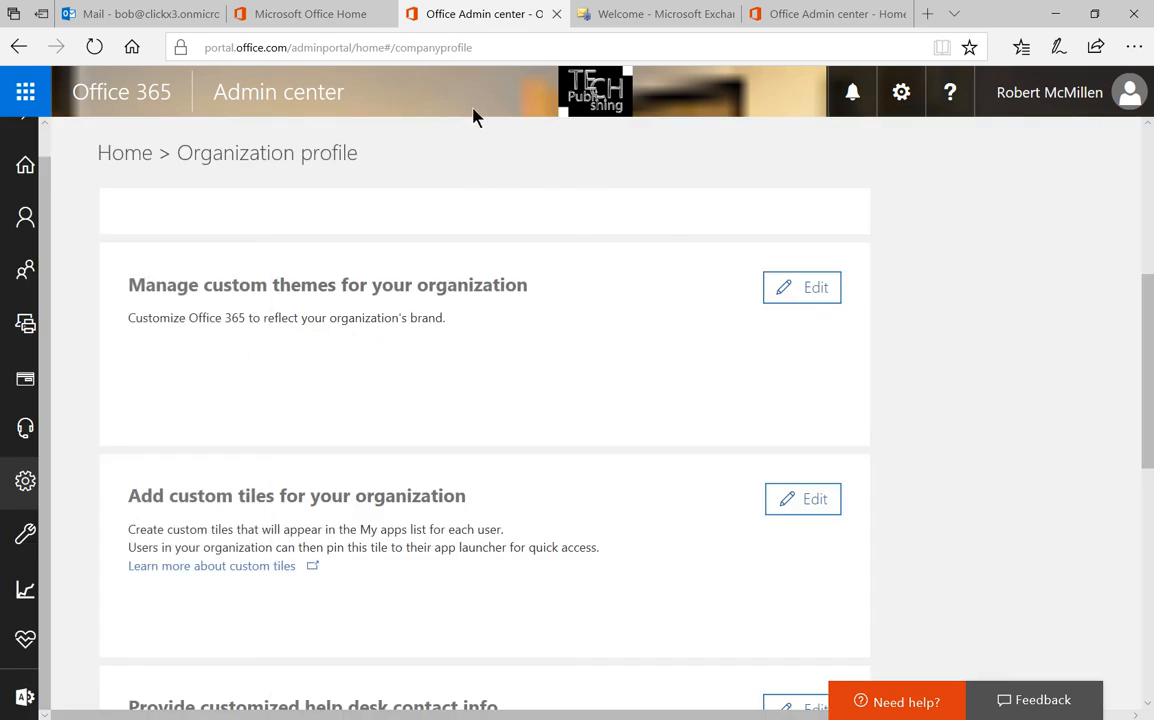
mouse_move(752, 103)
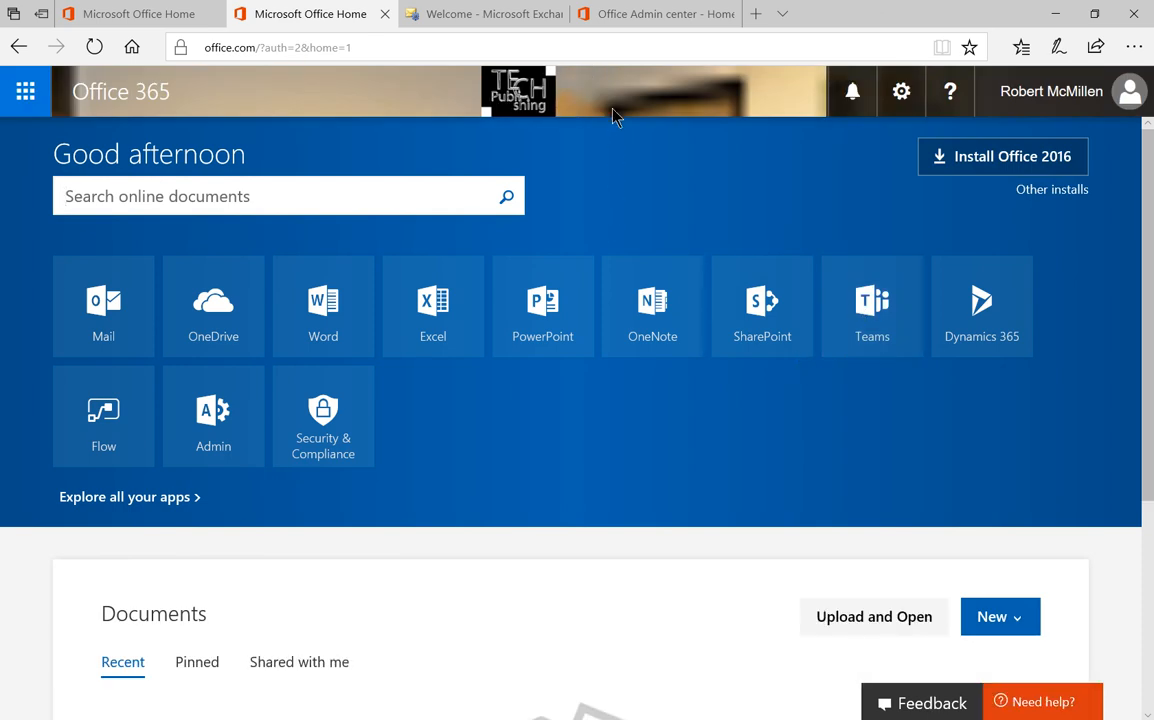
mouse_move(615, 112)
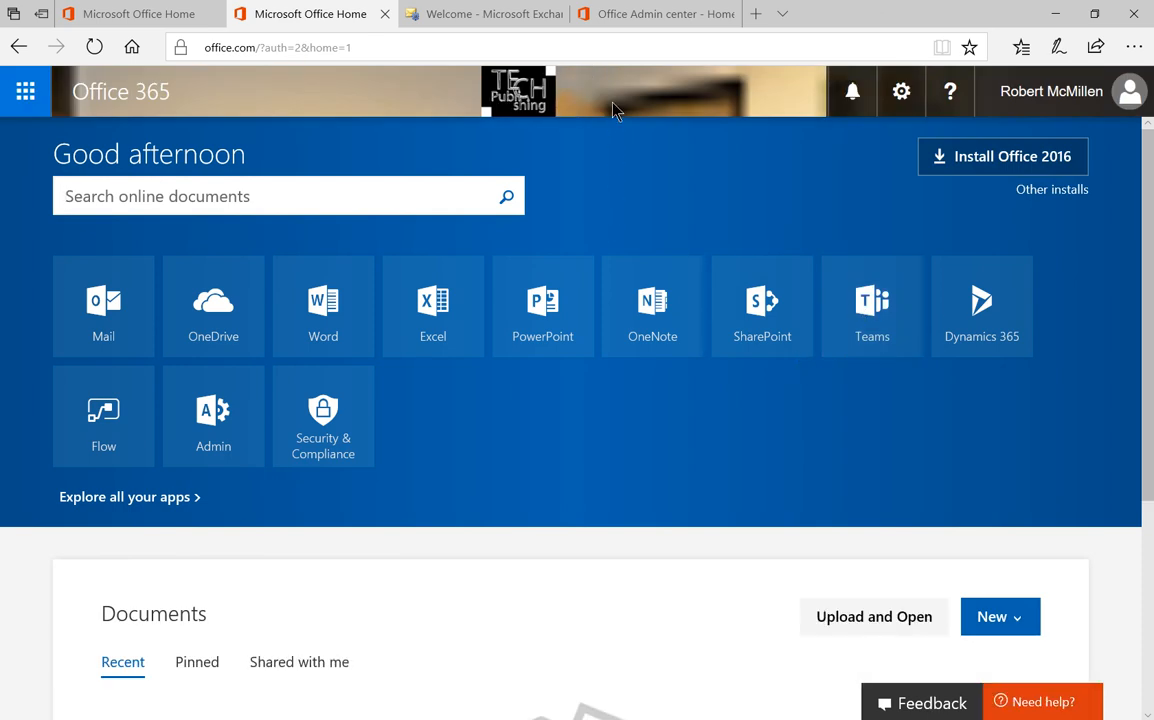
mouse_move(433, 306)
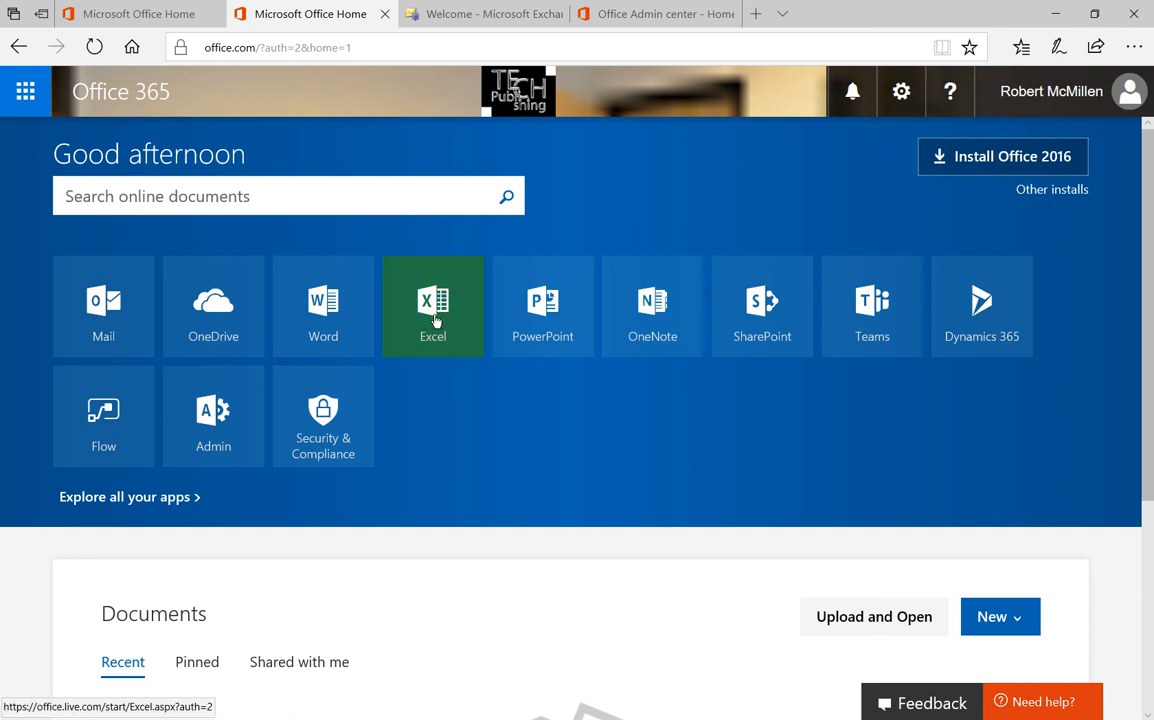
mouse_move(213, 416)
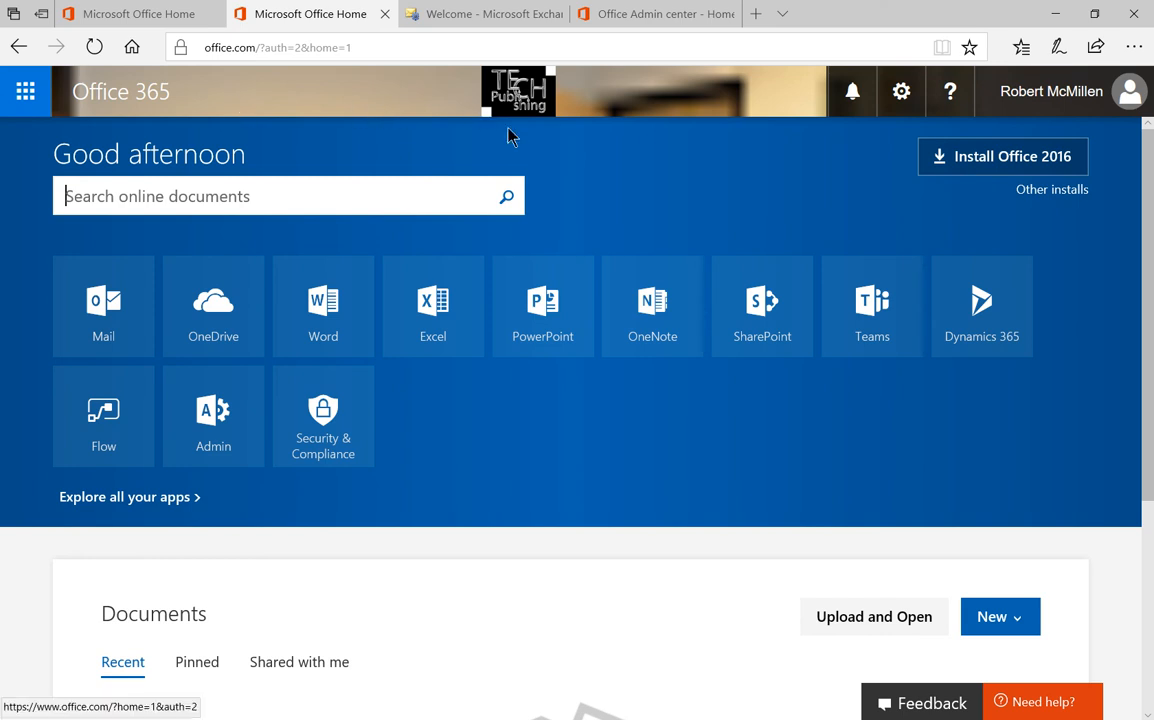
mouse_move(640, 203)
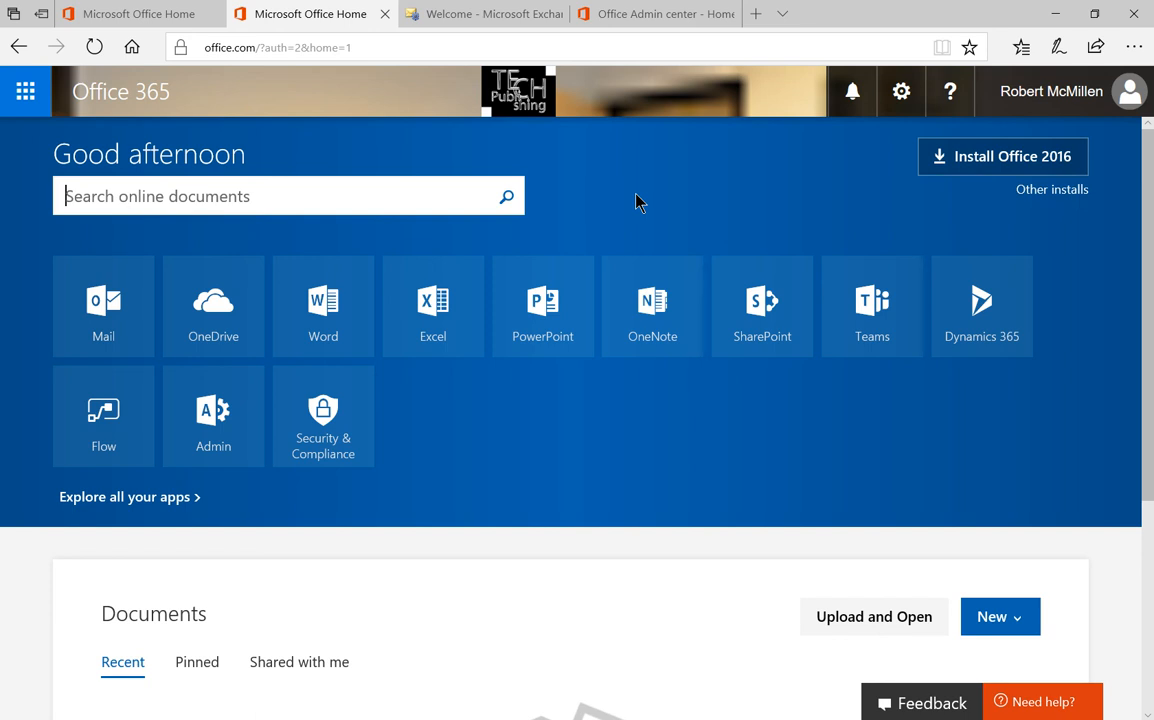
mouse_move(643, 238)
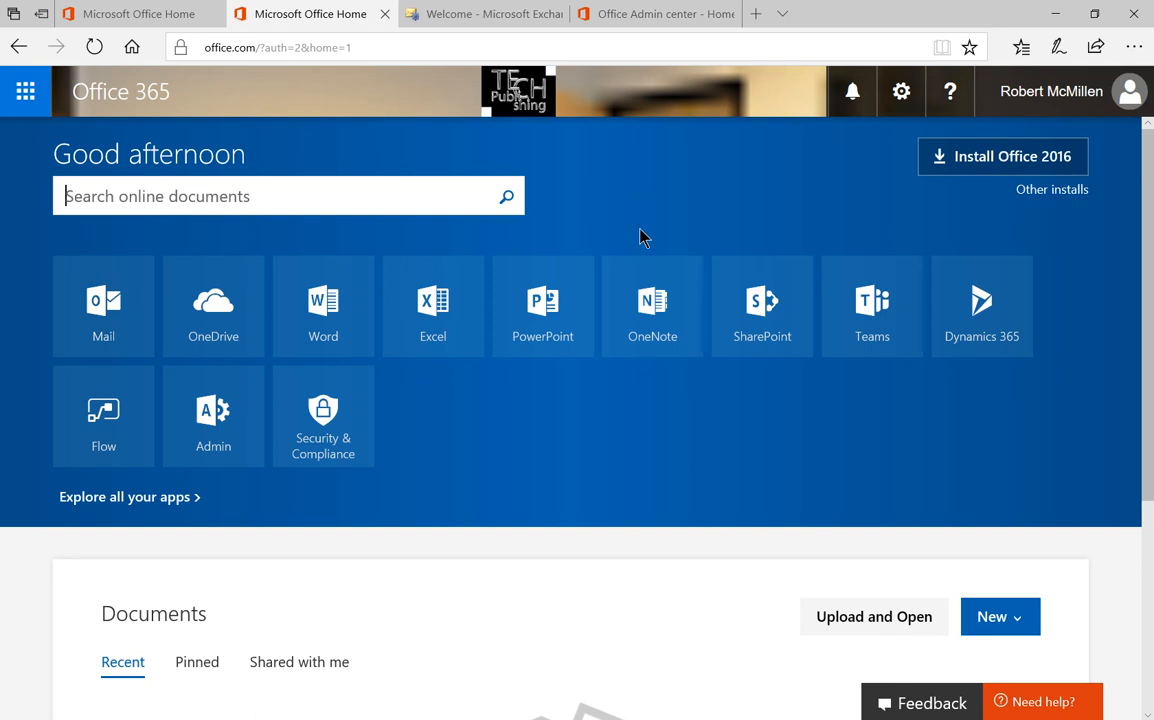